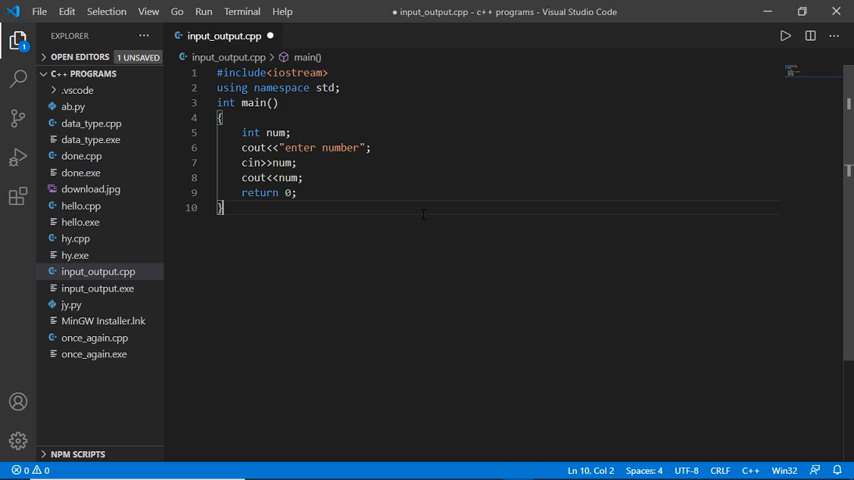
mouse_move(388, 160)
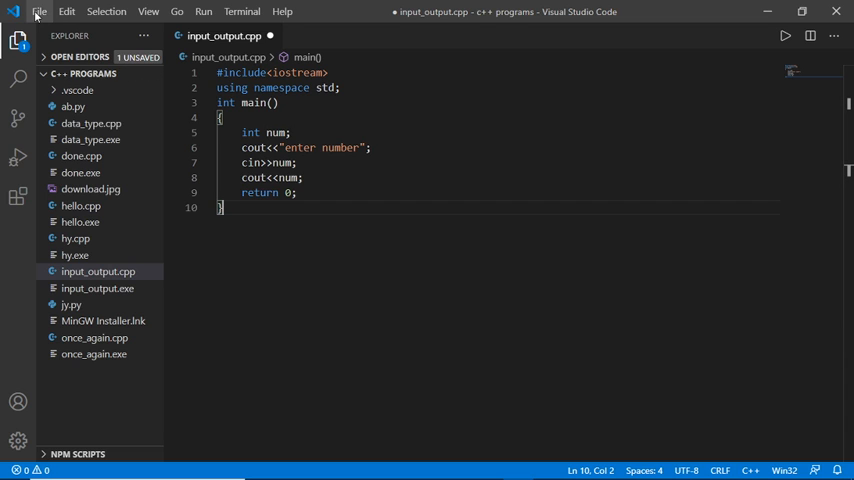
Bring up the Manage gear menu from the Activity Bar
click(40, 16)
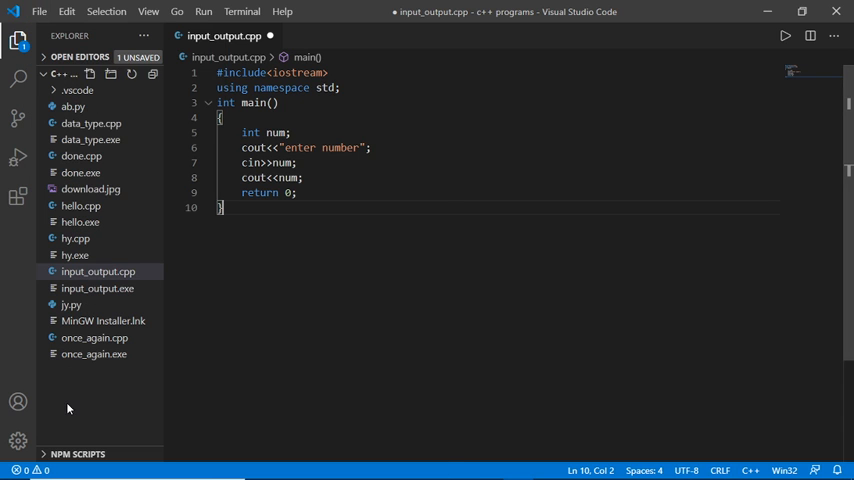
click(16, 436)
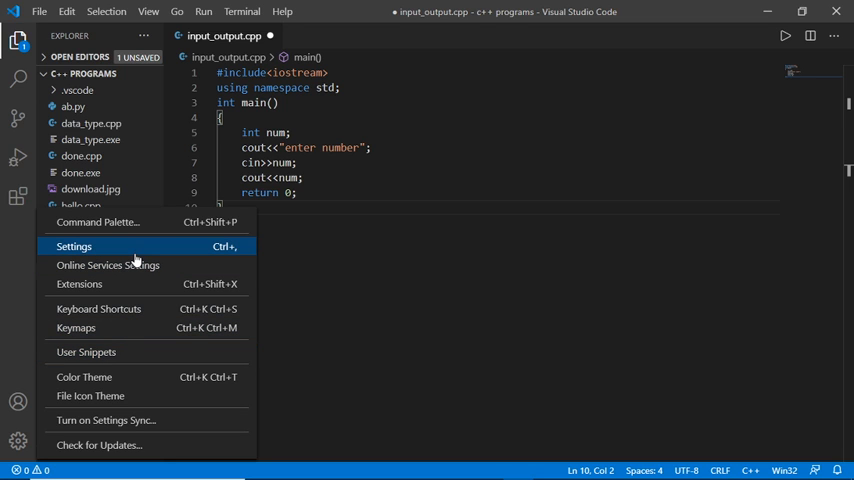
Open Settings on Text Editor > Font, showing Font Size 30
click(74, 246)
text(30)
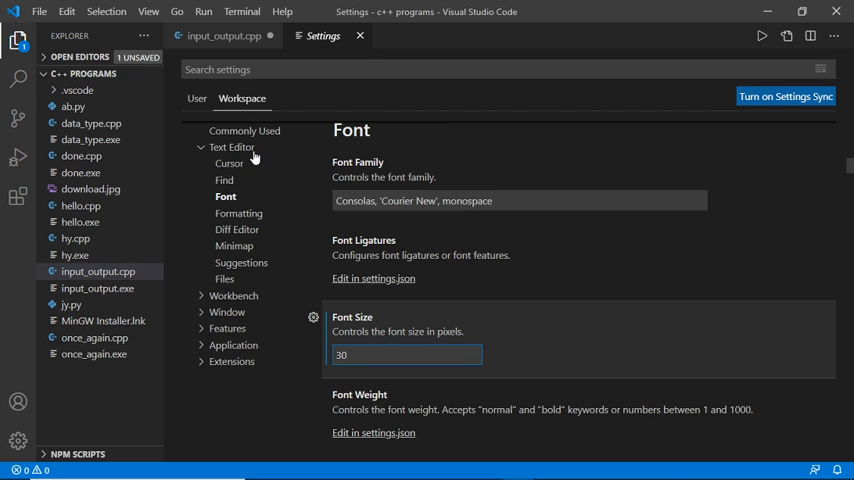
click(48, 10)
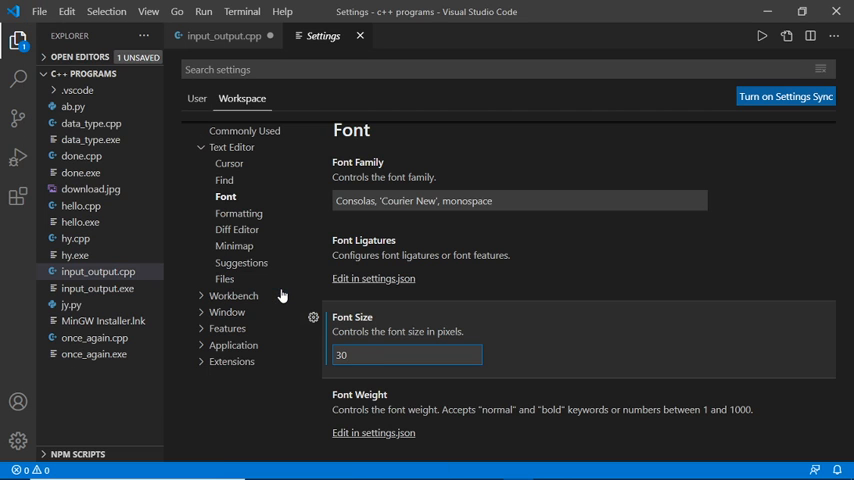
mouse_move(300, 296)
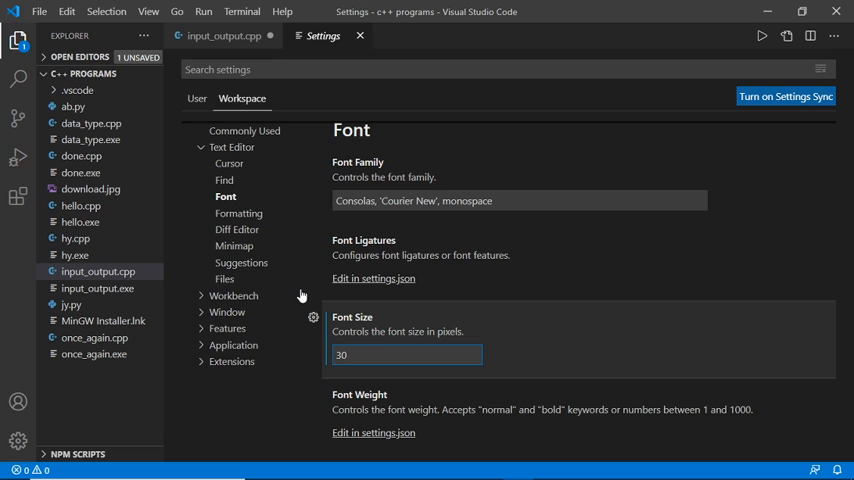
mouse_move(242, 104)
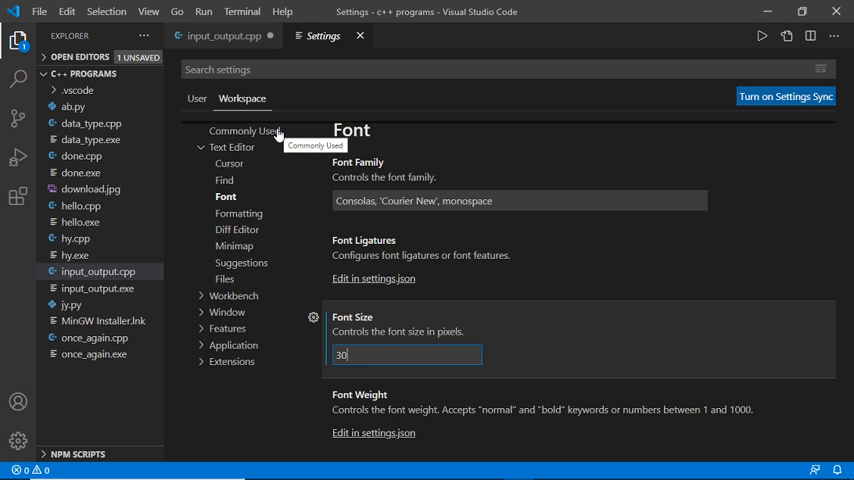
mouse_move(262, 160)
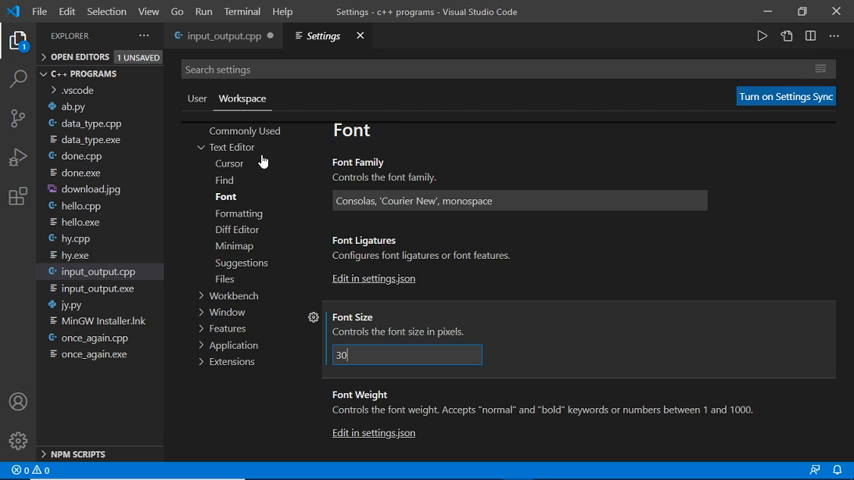
mouse_move(232, 150)
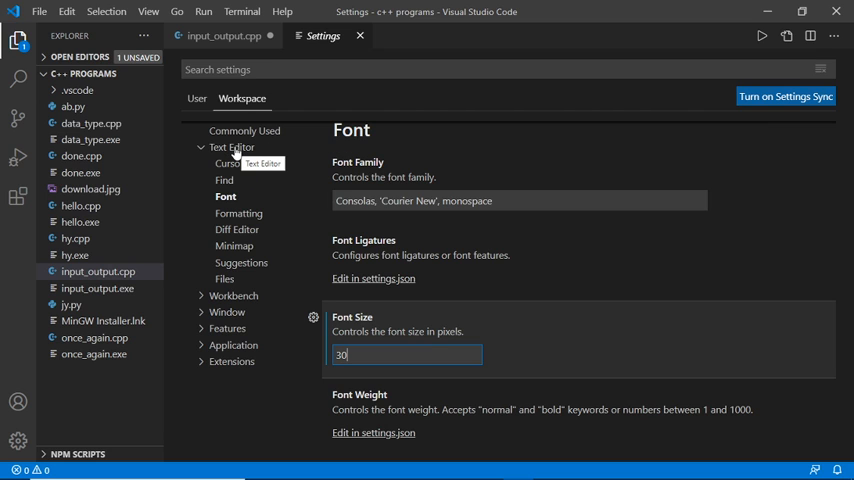
click(234, 148)
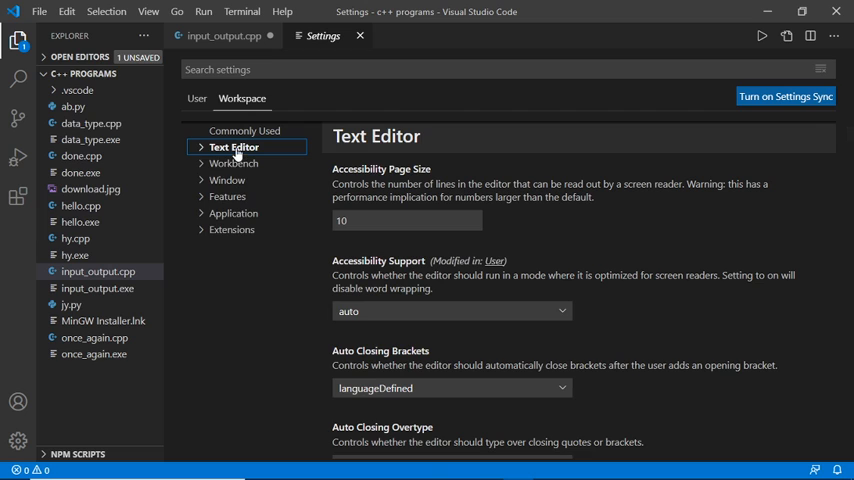
click(234, 148)
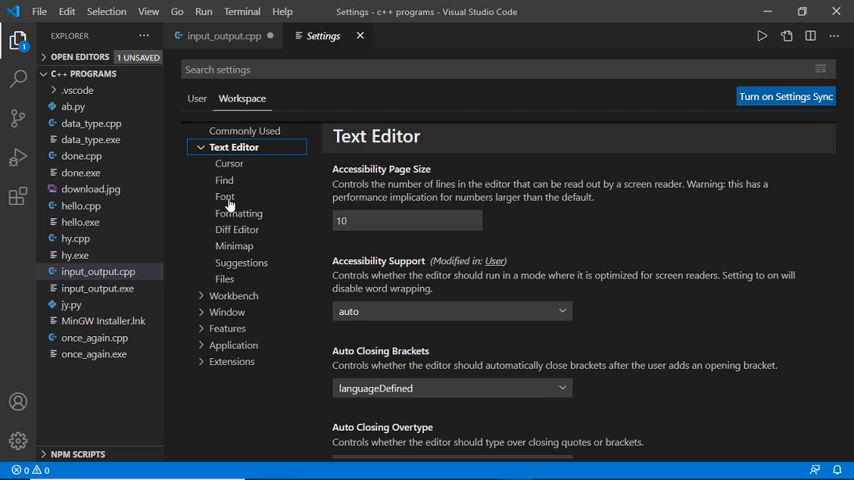
click(224, 196)
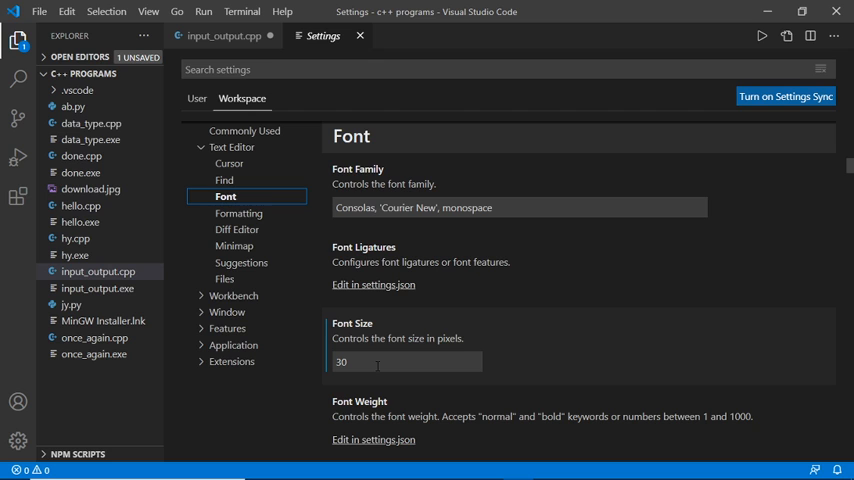
mouse_move(224, 34)
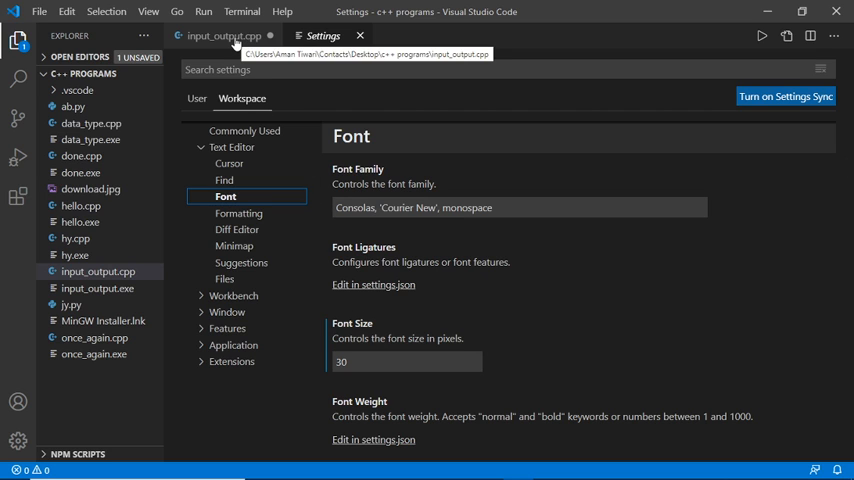
click(228, 36)
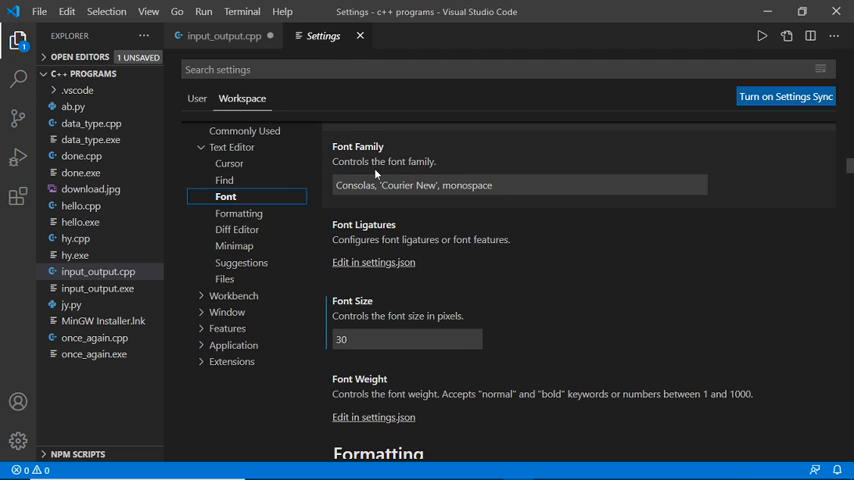
click(408, 340)
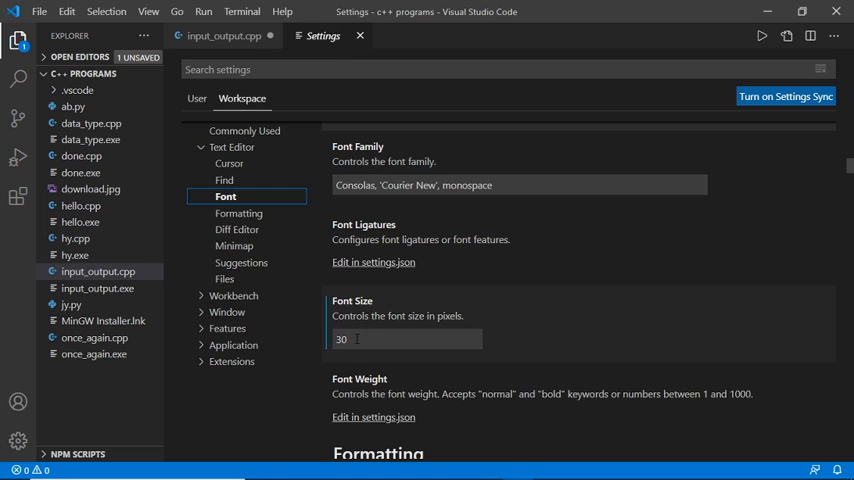
Set the editor Font Size to 50, check the code, and return to Settings
click(404, 340)
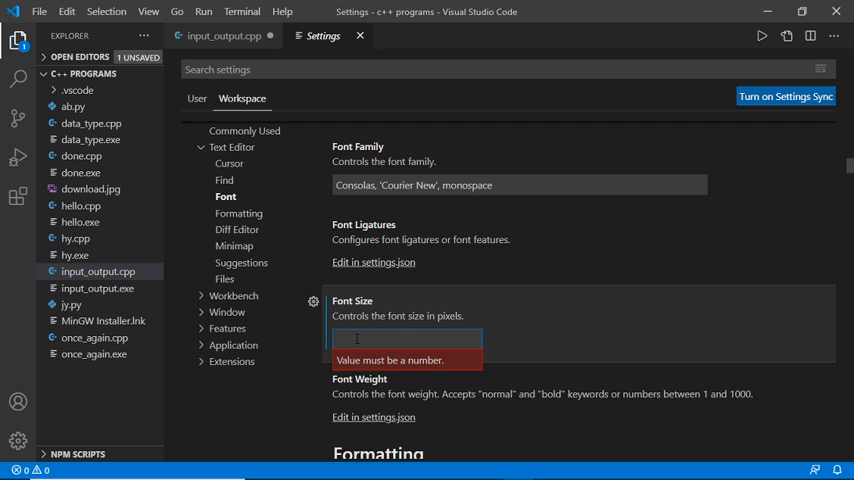
text(50)
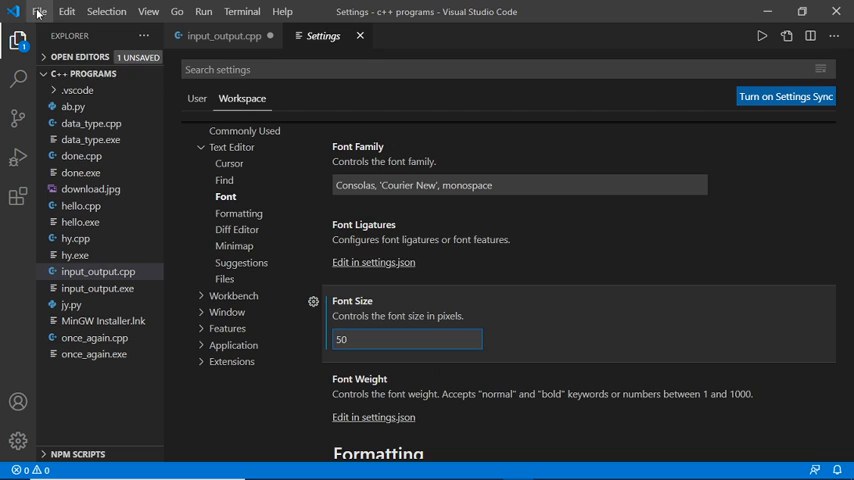
click(42, 12)
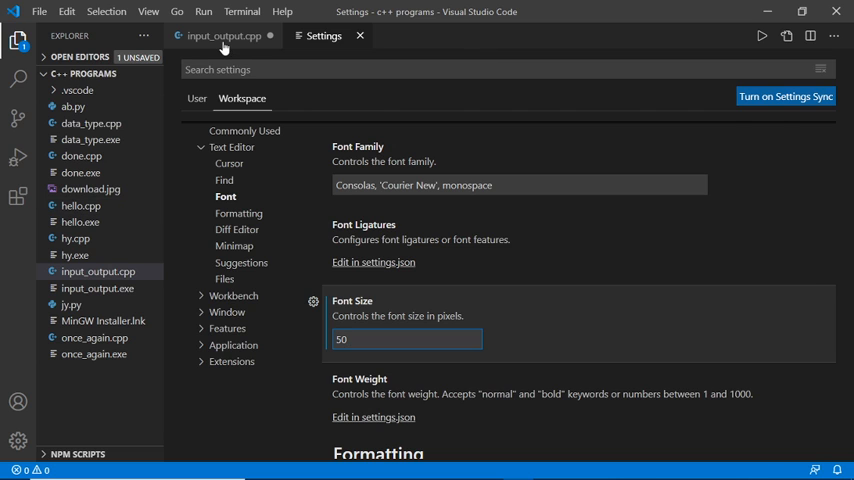
click(230, 34)
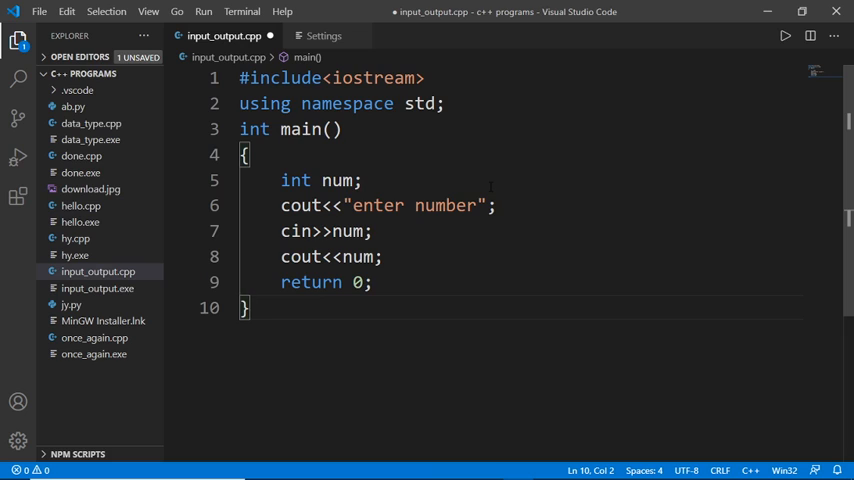
click(320, 36)
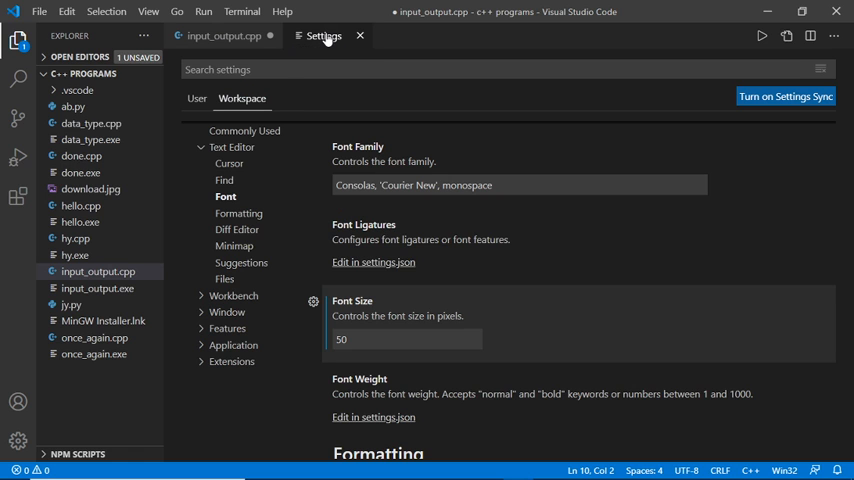
Set the editor Font Size to 14, view the smaller code, and return to Settings
click(404, 340)
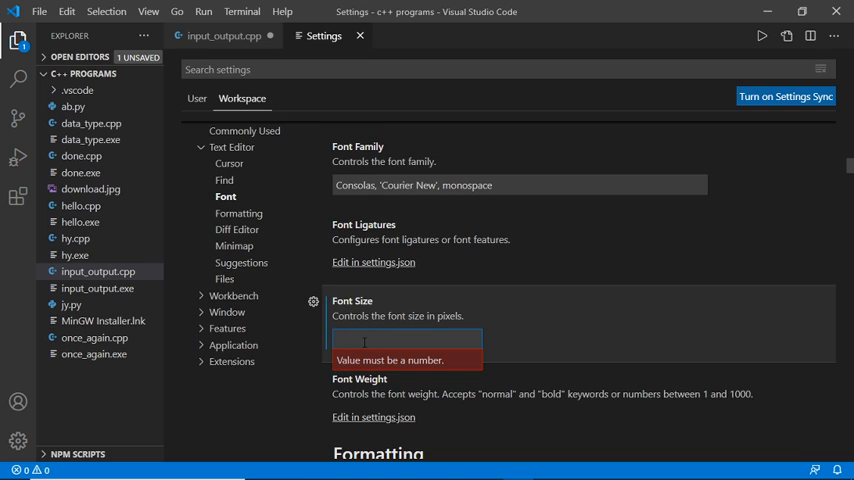
text(14)
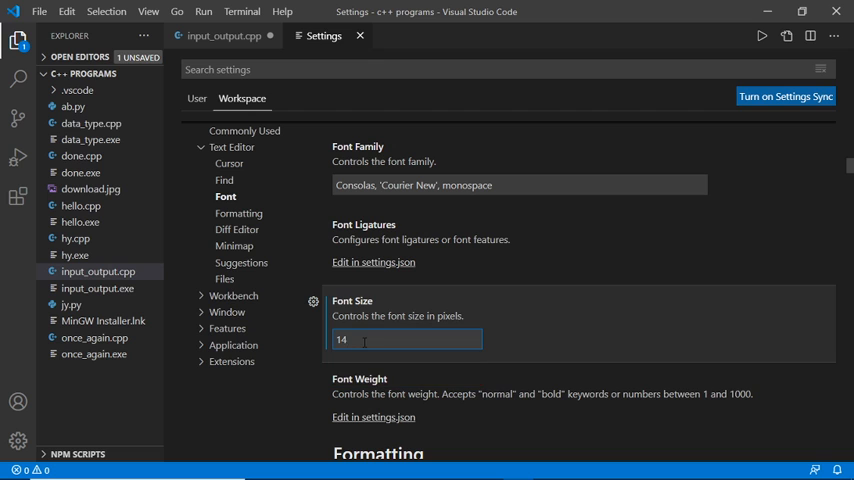
click(48, 8)
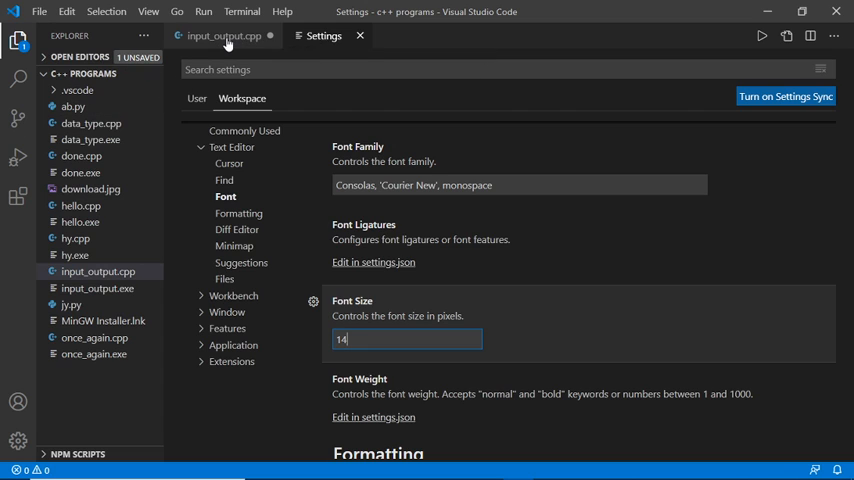
click(228, 36)
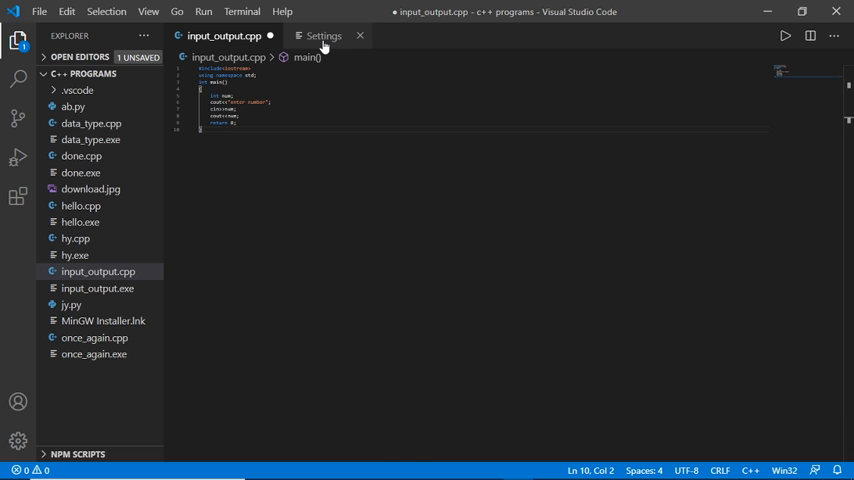
click(324, 36)
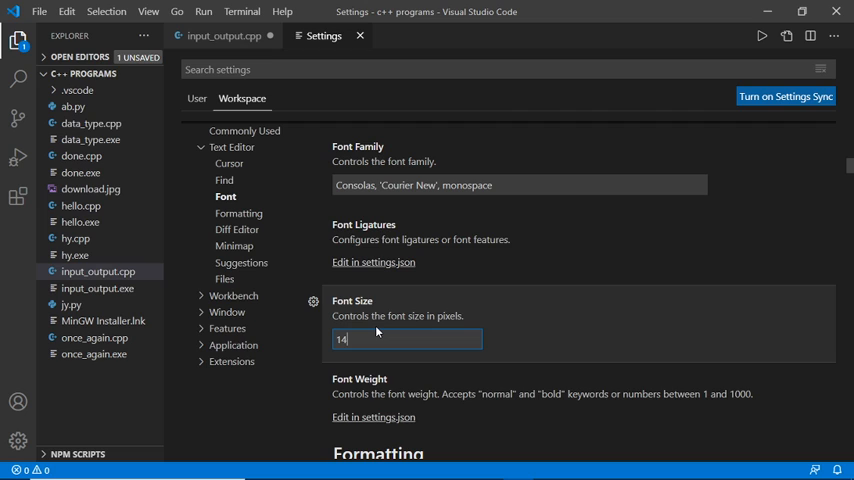
Set the editor Font Size to 20, view the code, and return to Settings
key(Backspace)
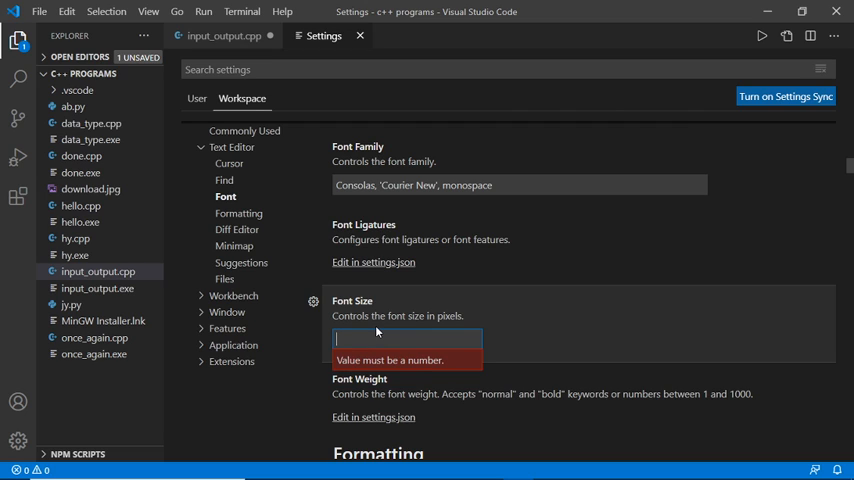
text(20)
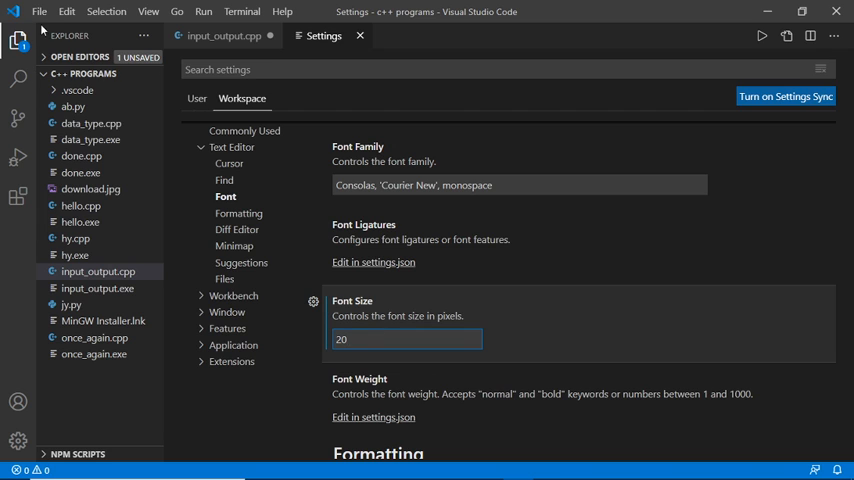
click(38, 12)
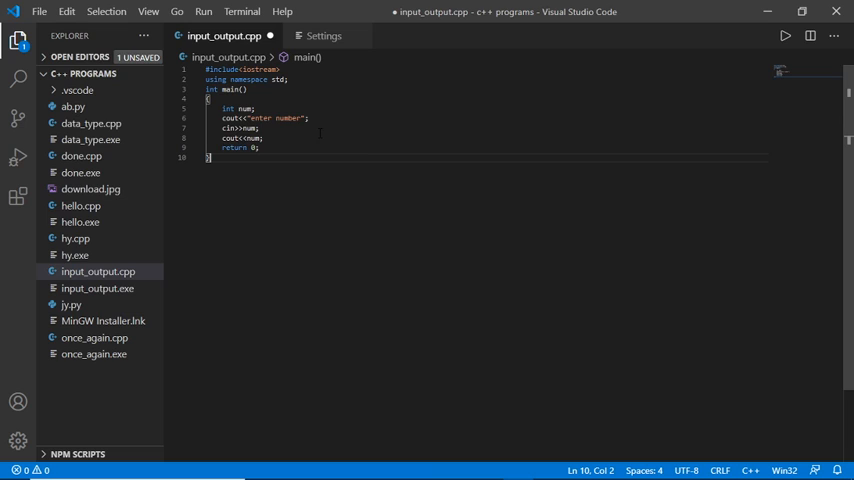
mouse_move(328, 116)
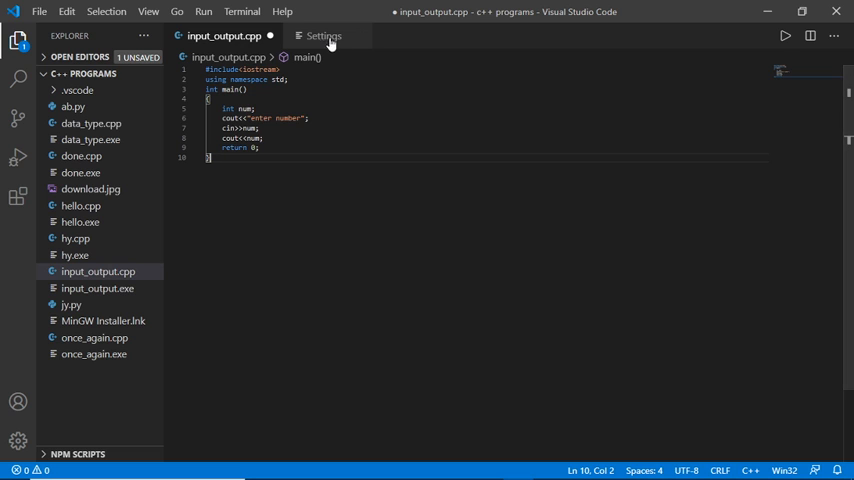
click(326, 36)
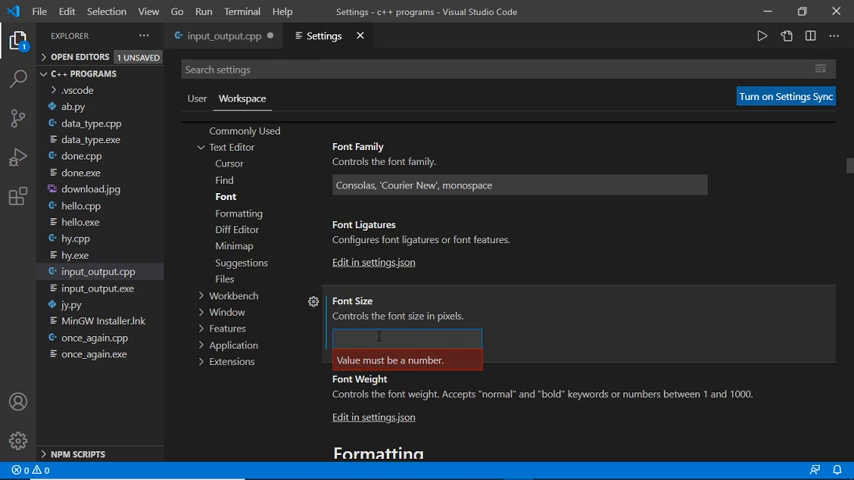
Set the editor Font Size back to 30 and view input_output.cpp with larger text
text(30)
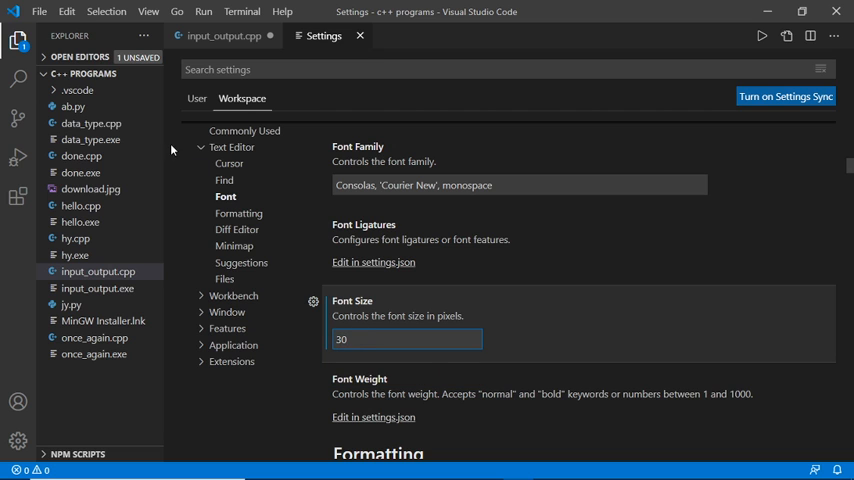
click(46, 10)
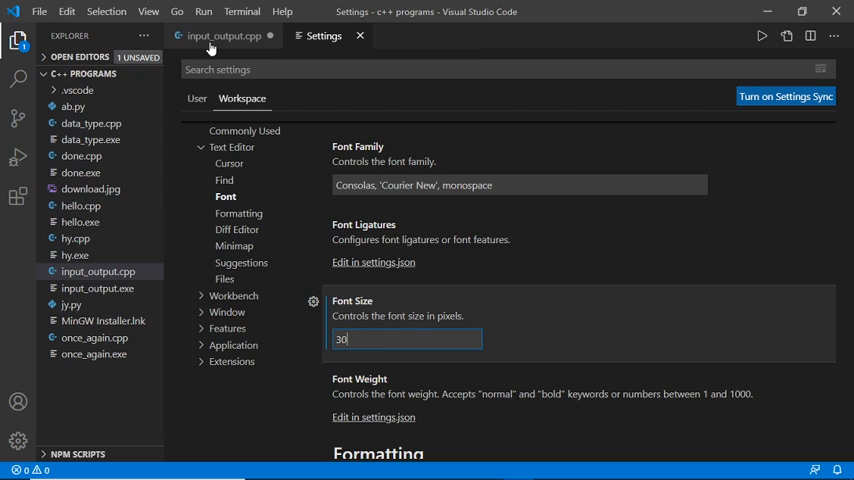
click(224, 36)
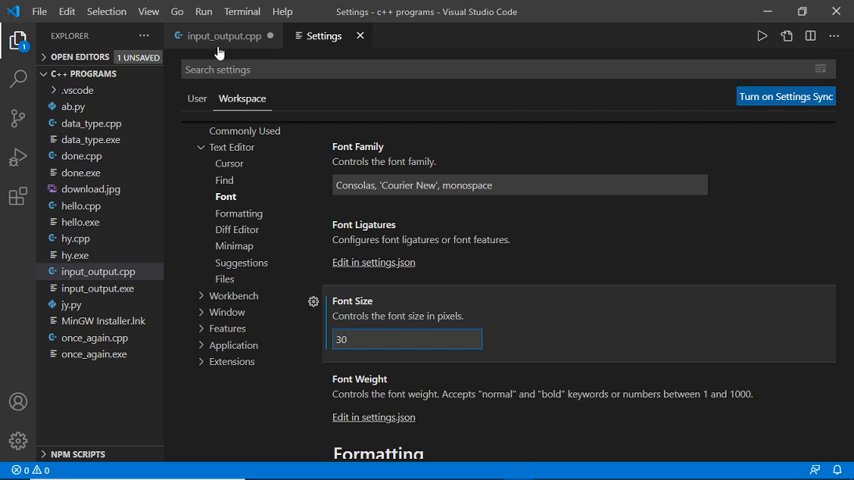
mouse_move(204, 40)
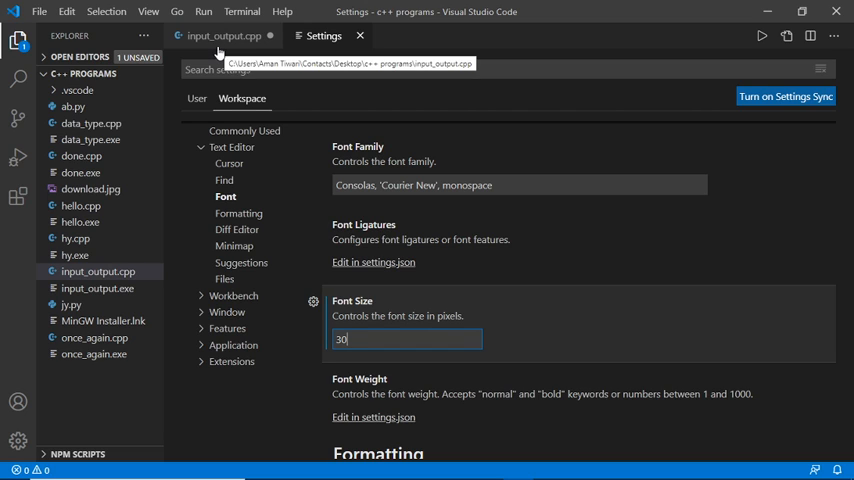
click(224, 36)
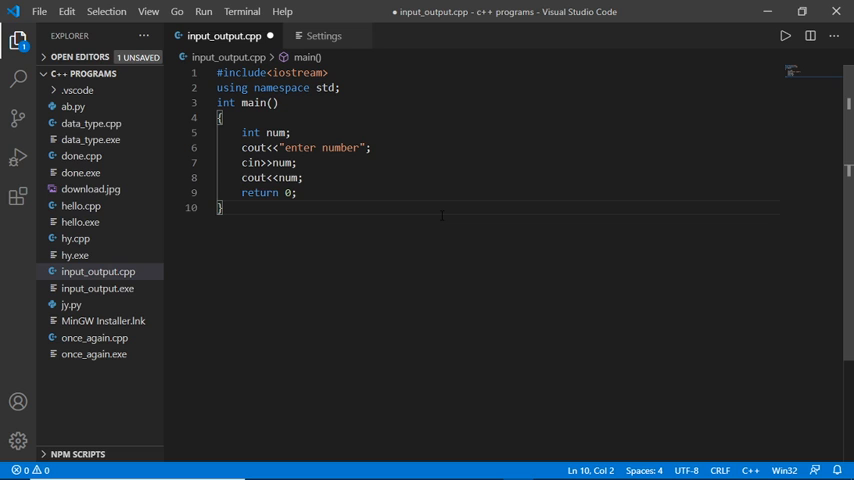
mouse_move(604, 148)
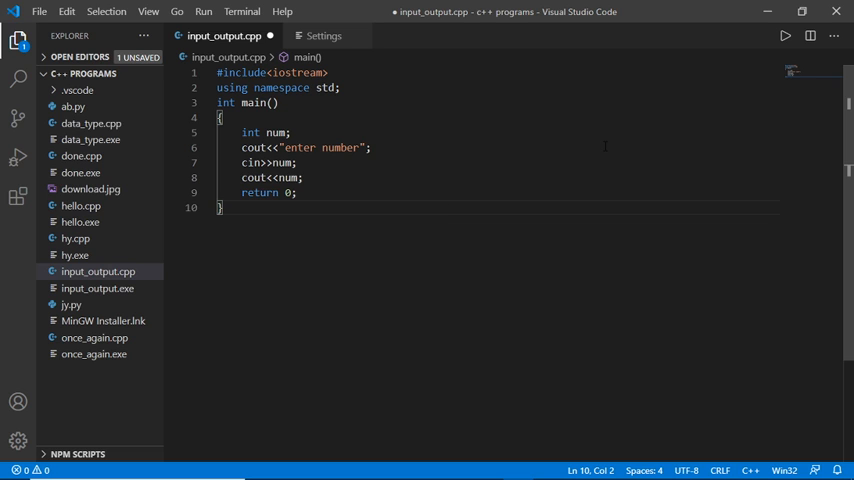